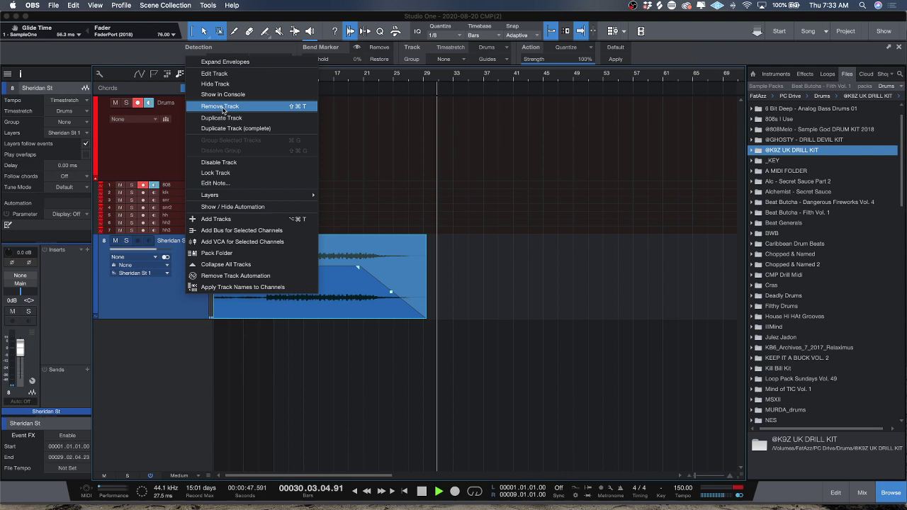
Step: Delete the Sheridan St audio track via its header's Remove Track command
click(221, 106)
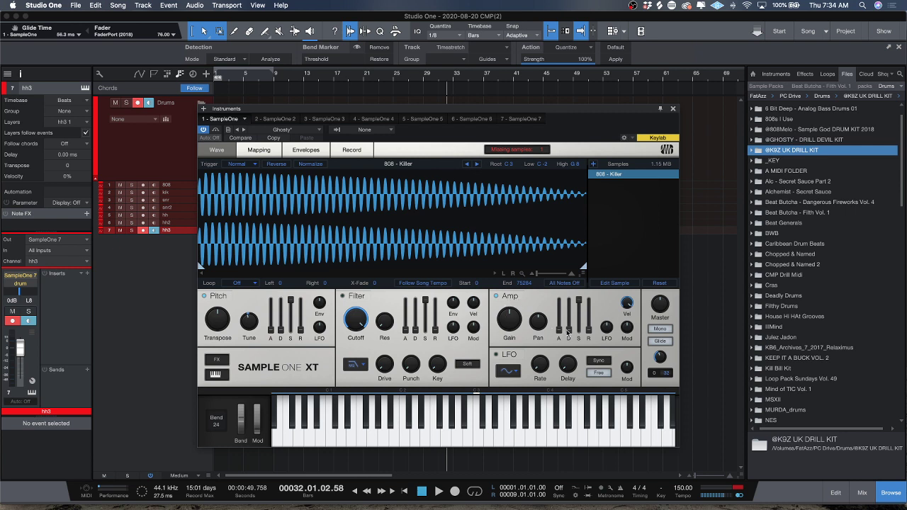
mouse_move(581, 345)
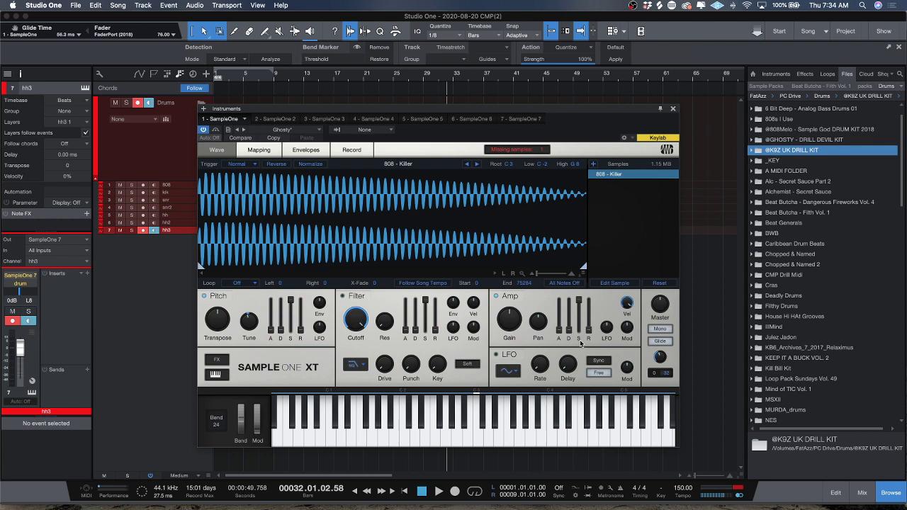
mouse_move(579, 330)
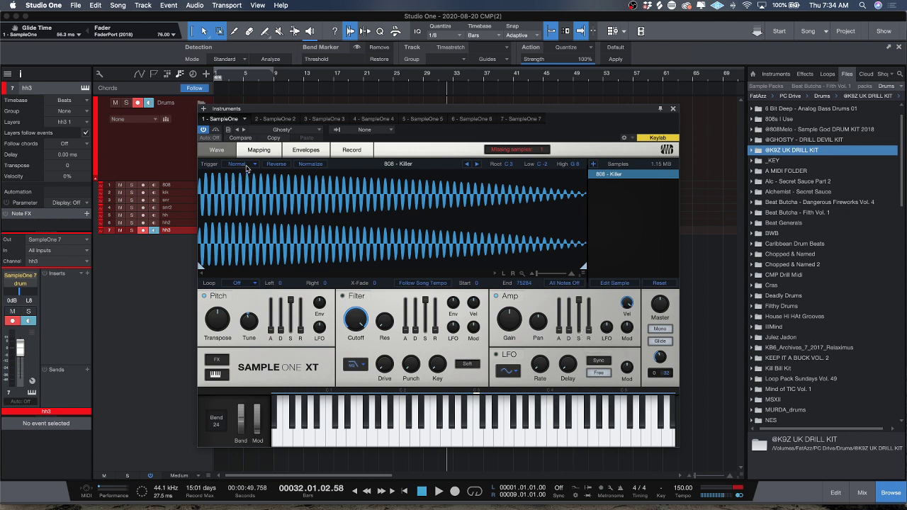
mouse_move(279, 265)
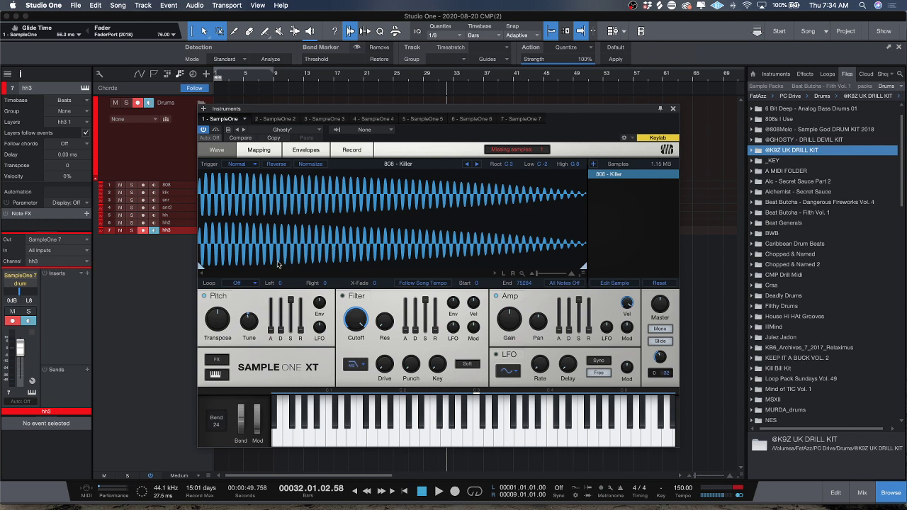
mouse_move(253, 264)
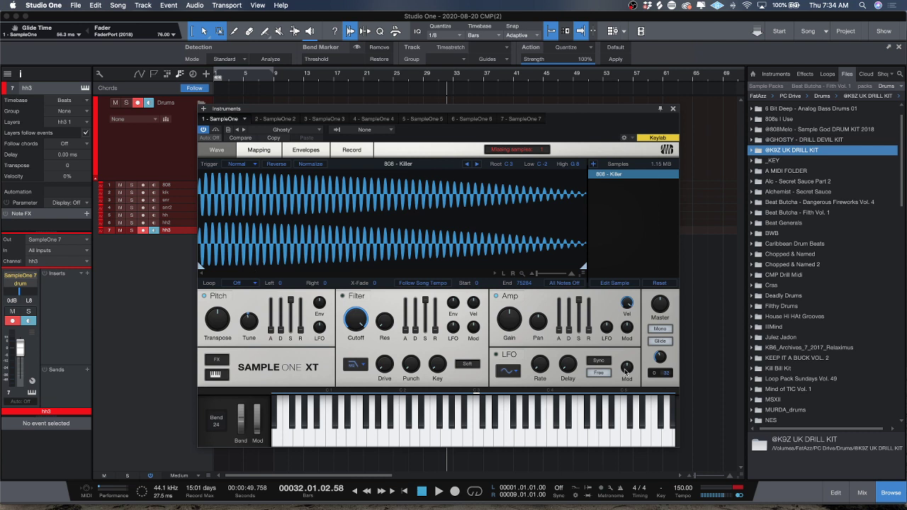
mouse_move(660, 329)
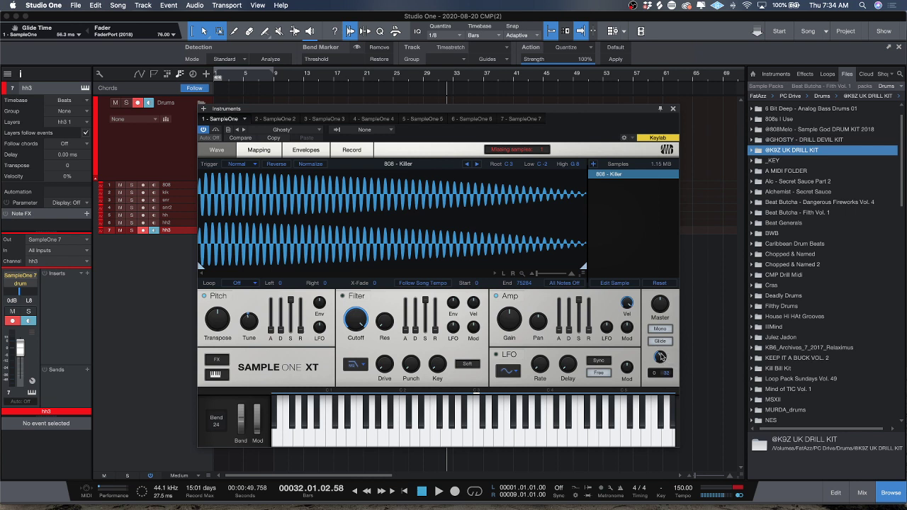
mouse_move(661, 356)
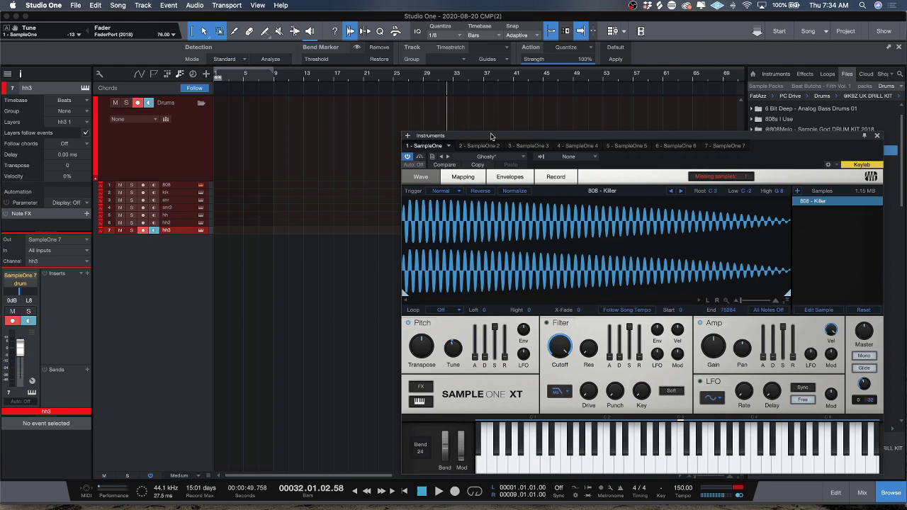
Step: Insert a Tuner on the 808 channel and raise its fader to -7.5 dB
drag(491, 134, 515, 145)
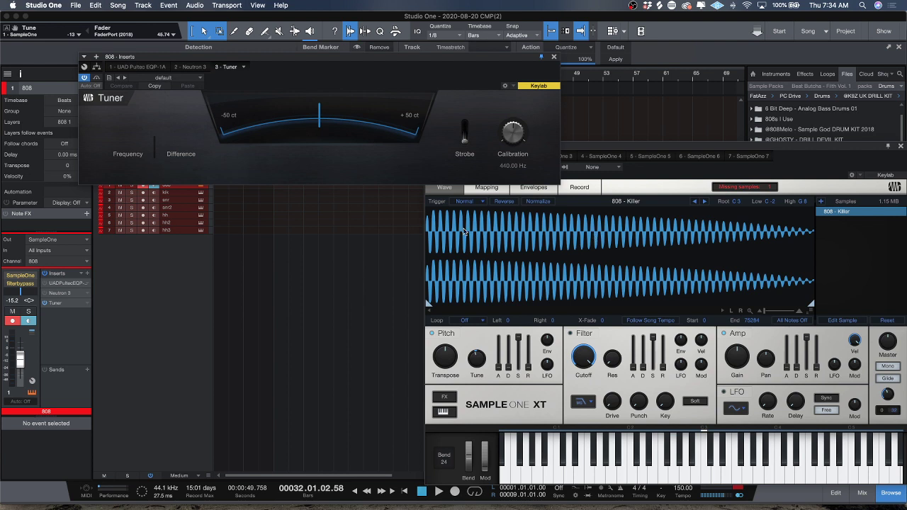
mouse_move(594, 248)
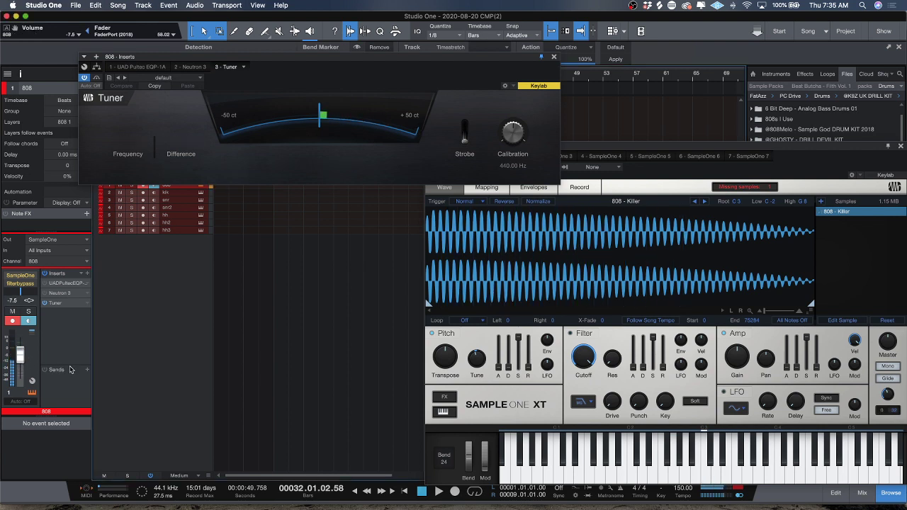
drag(476, 358, 476, 369)
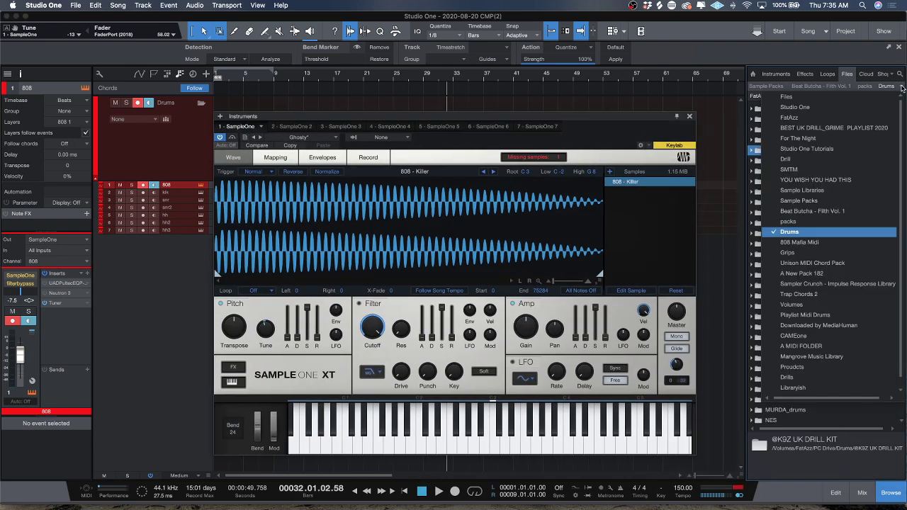
Step: Browse to A New Pack 182 > Drill Midi 2 > Melodic Loops and select CMP - Floral - Dm 140.wav
click(803, 170)
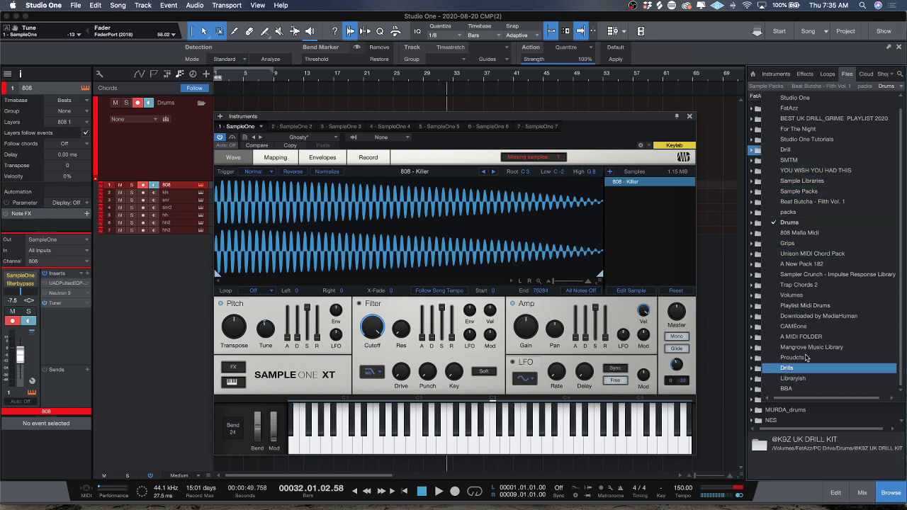
click(816, 170)
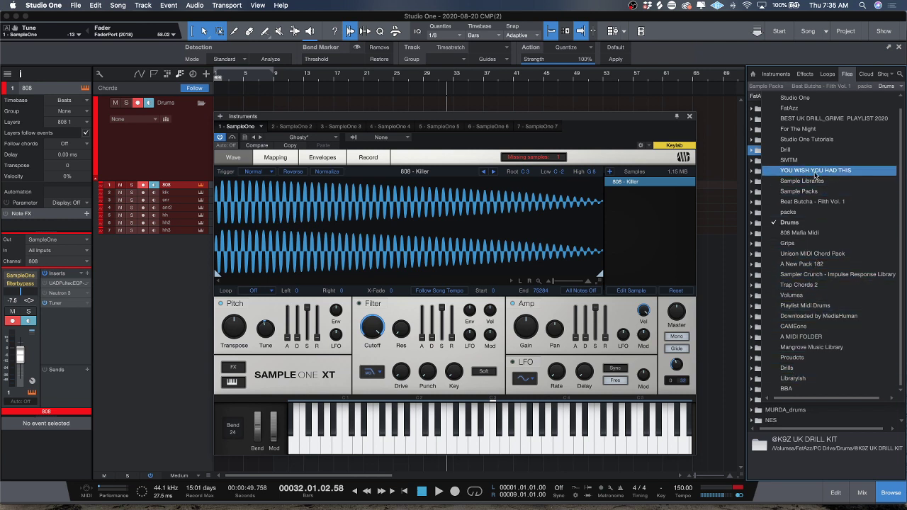
click(787, 243)
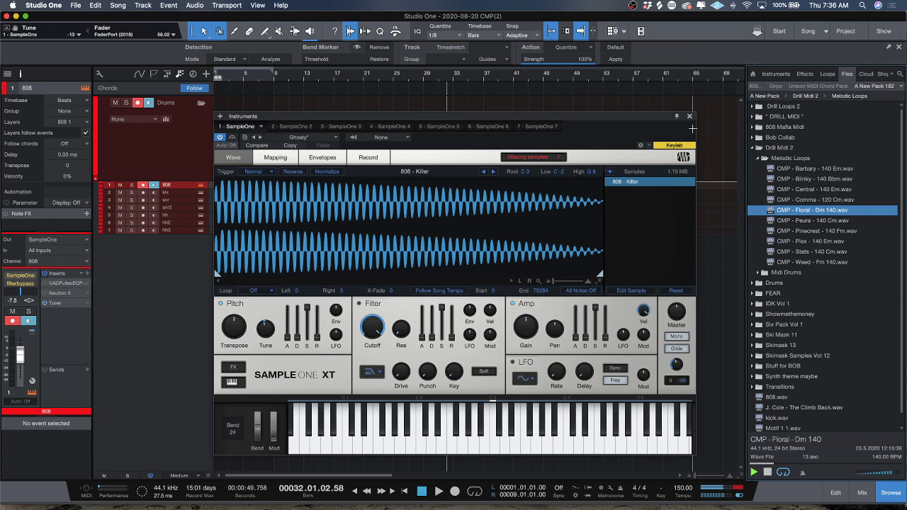
click(689, 116)
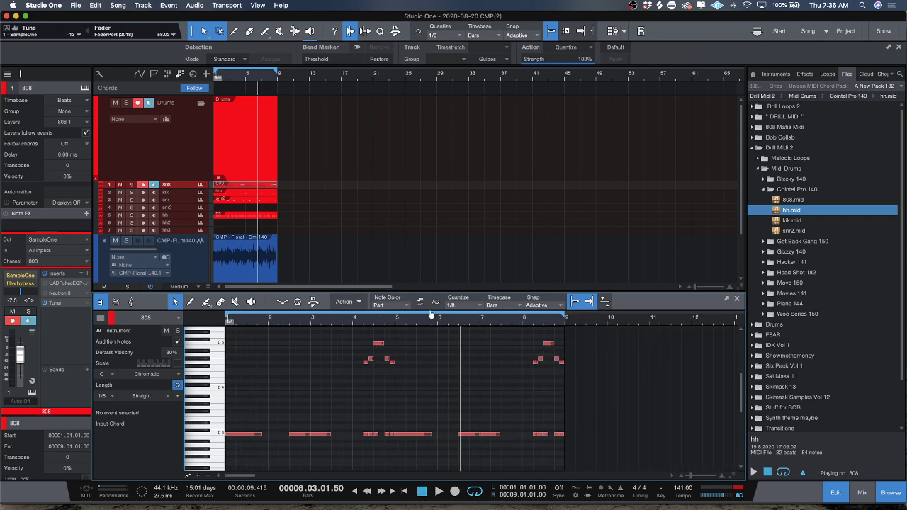
mouse_move(607, 416)
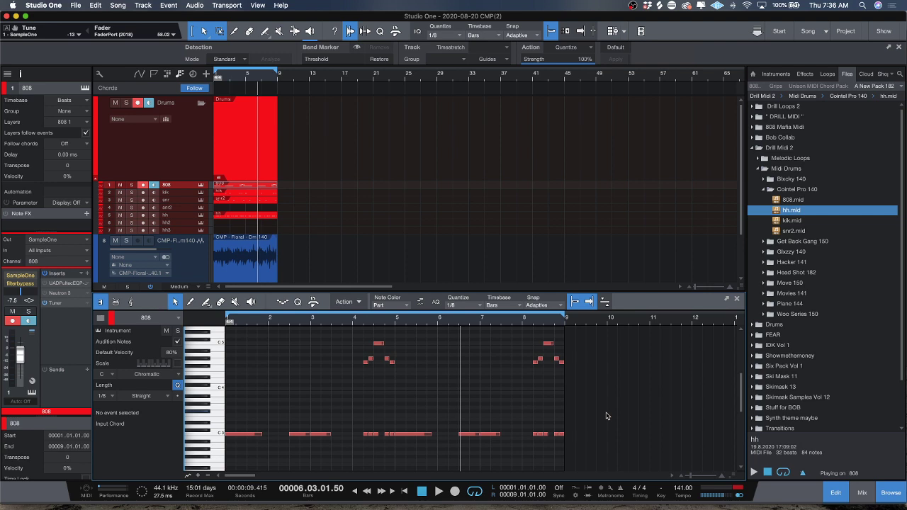
mouse_move(426, 374)
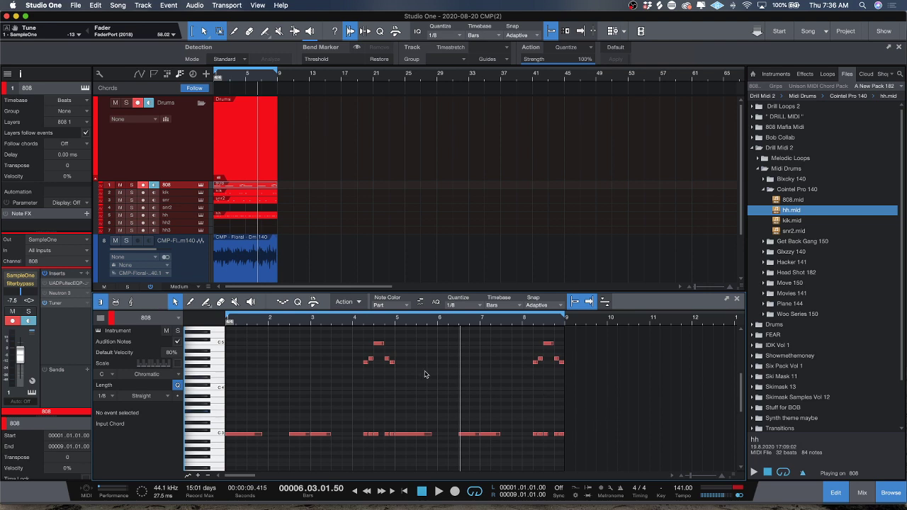
mouse_move(252, 449)
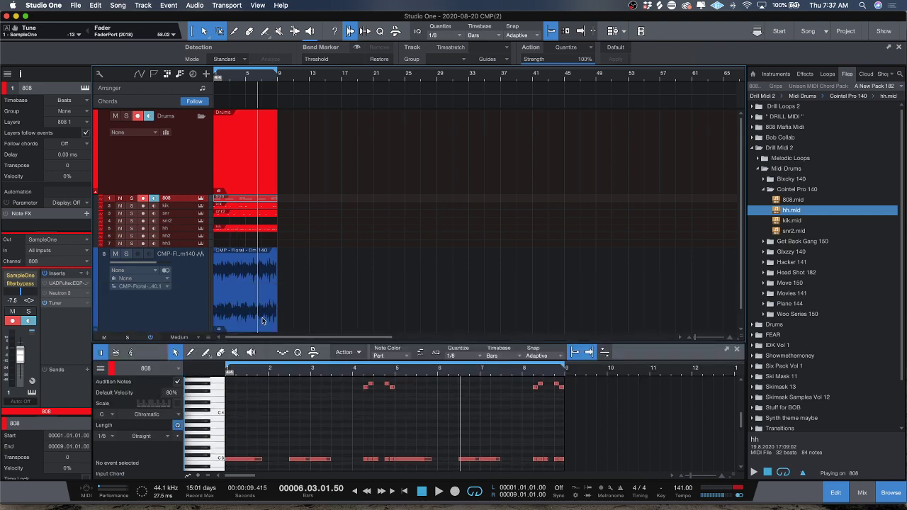
Step: Extract the Floral loop's chords (Bbmaj7, Dm7) onto the Chord Track
click(245, 294)
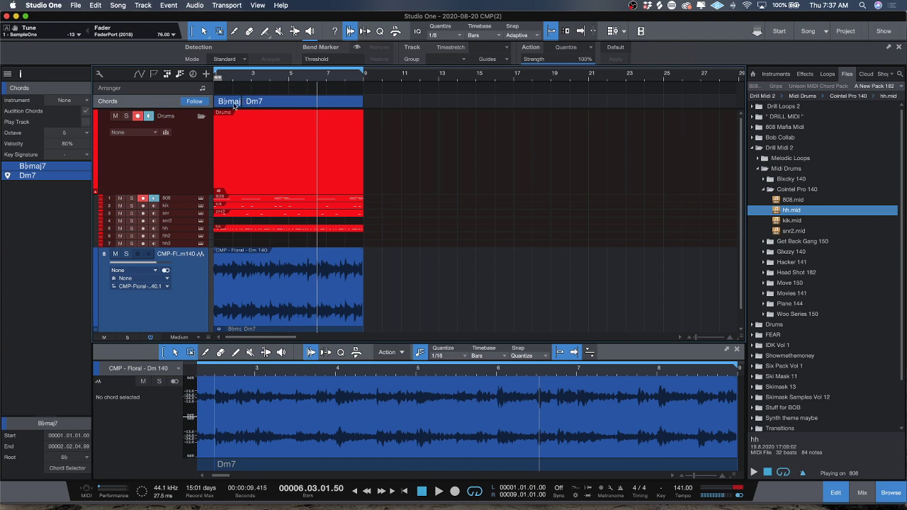
mouse_move(271, 225)
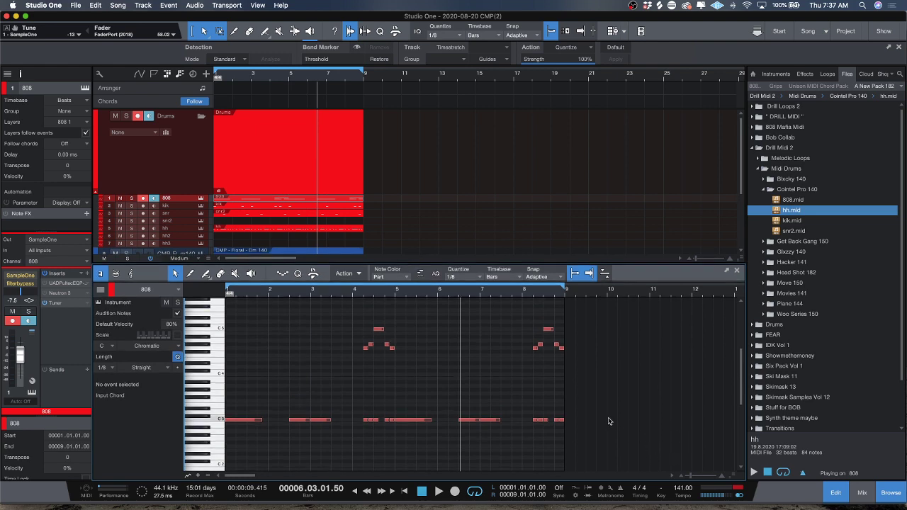
Step: Set the Floral loop track's volume to -5.0 dB
click(544, 420)
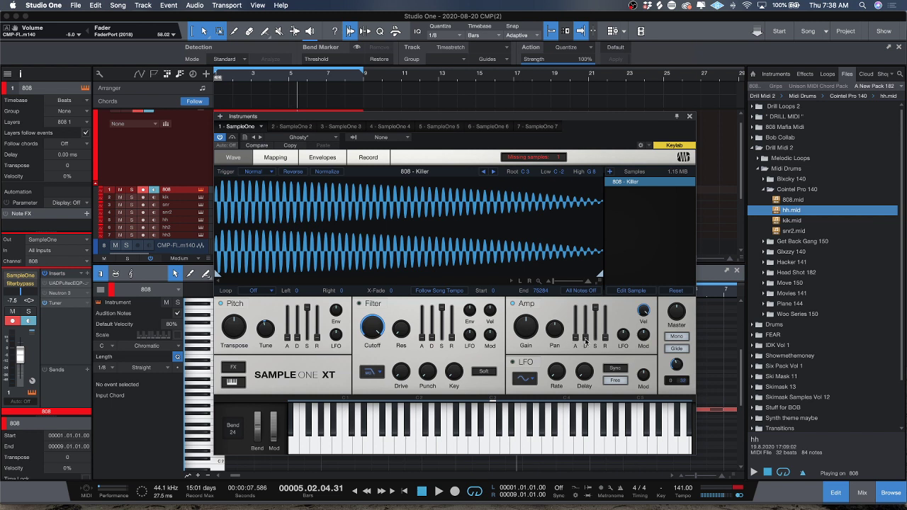
mouse_move(606, 349)
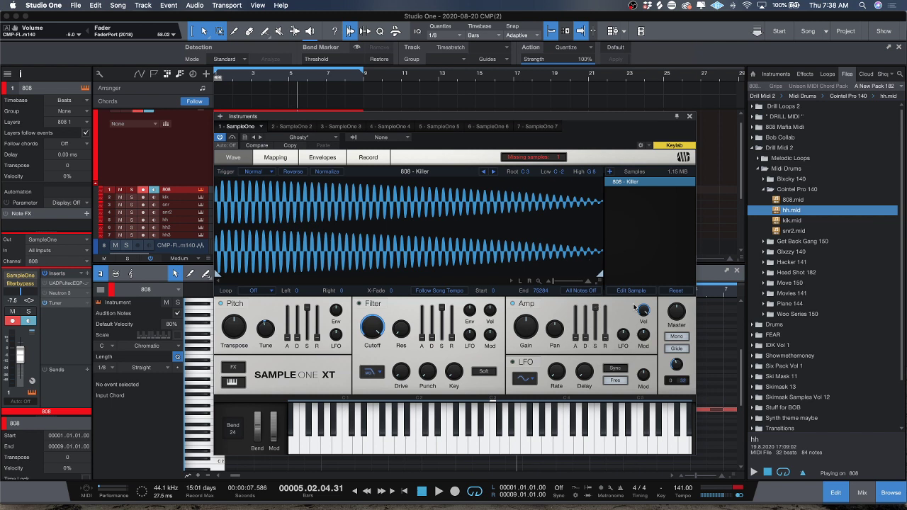
mouse_move(677, 337)
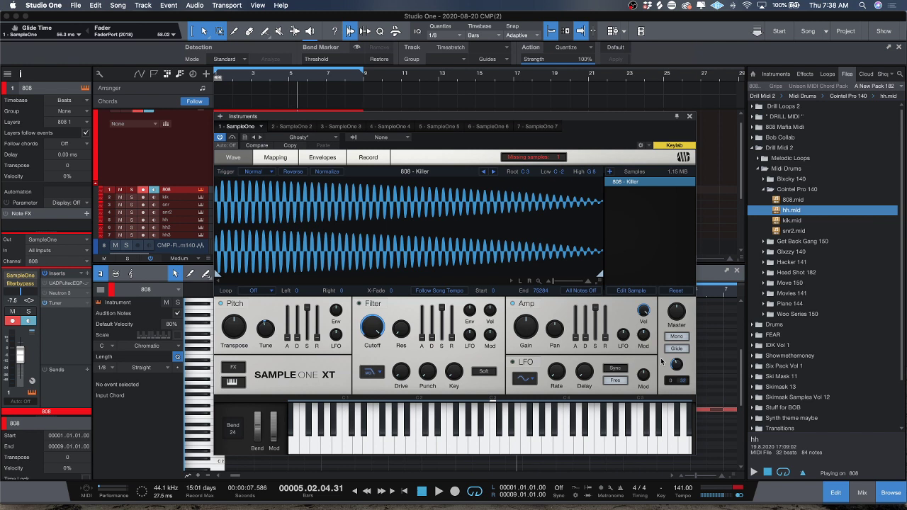
mouse_move(502, 319)
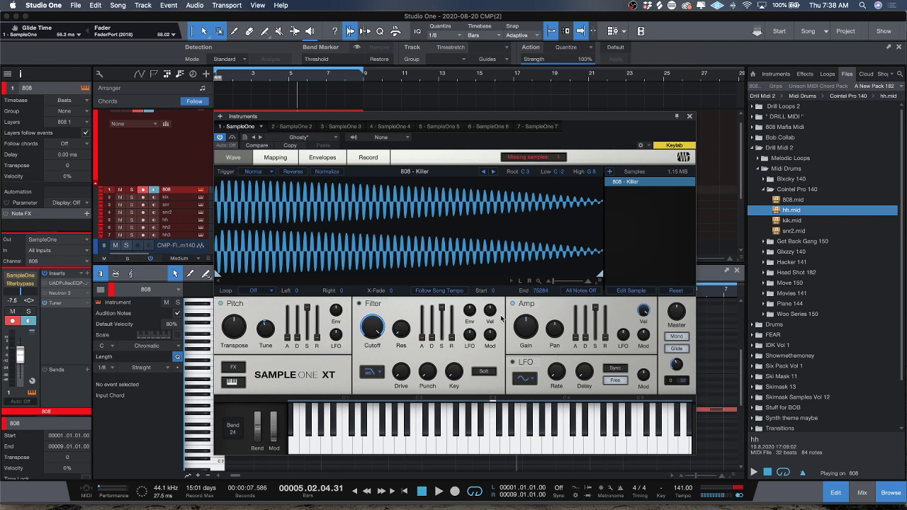
mouse_move(530, 230)
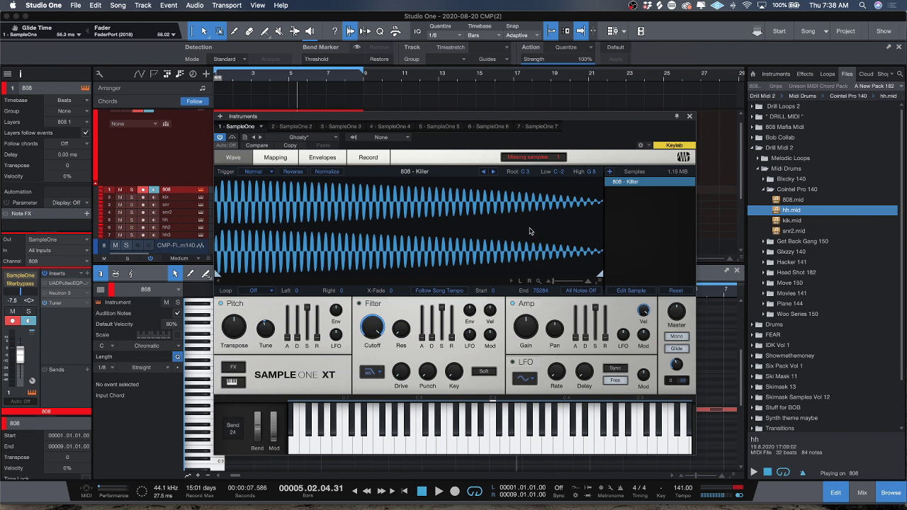